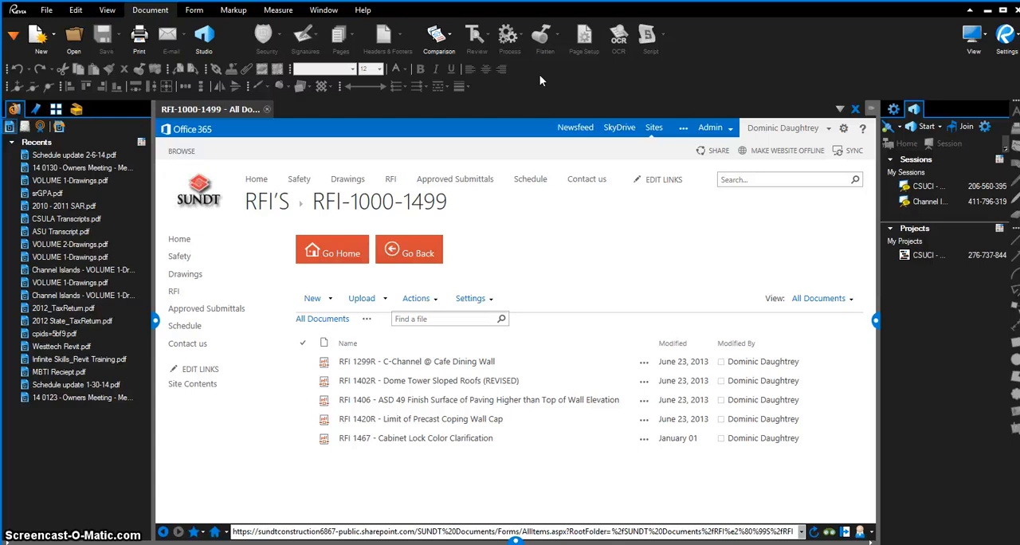
mouse_move(625, 76)
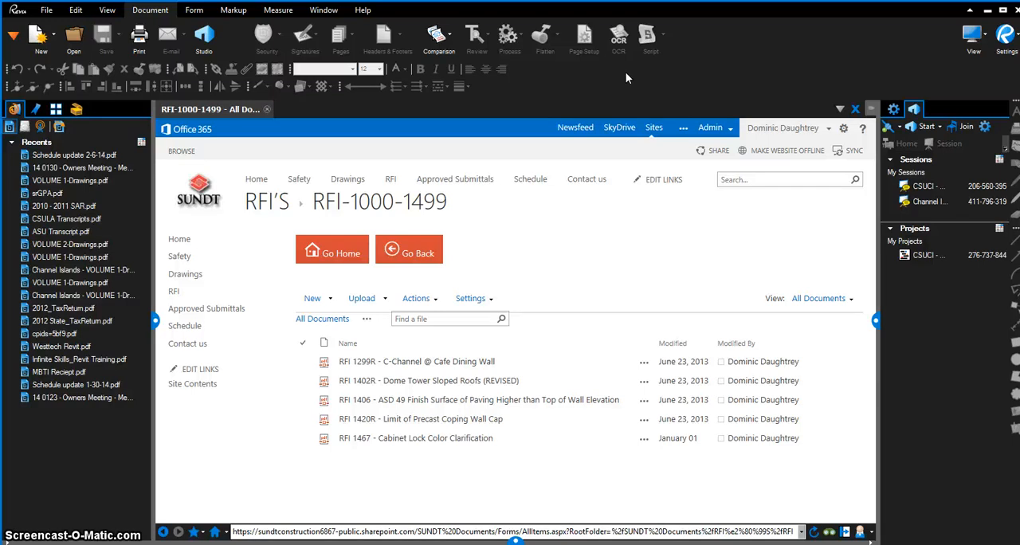
mouse_move(725, 42)
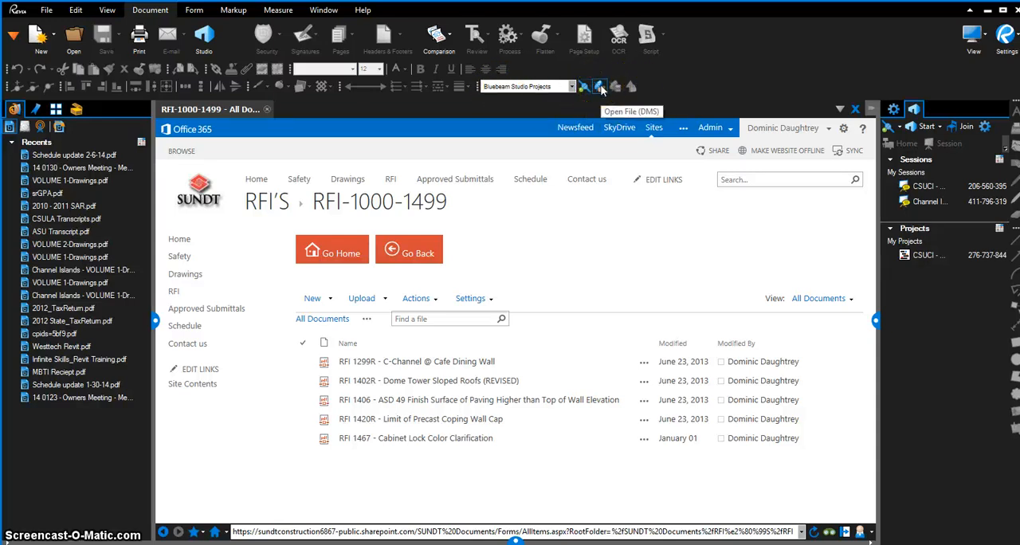
mouse_move(616, 86)
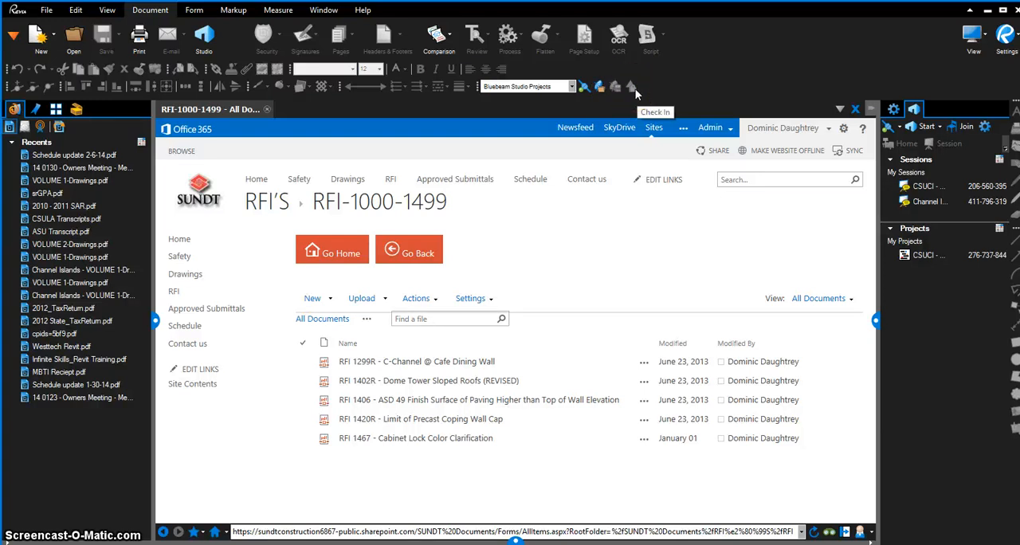
mouse_move(753, 83)
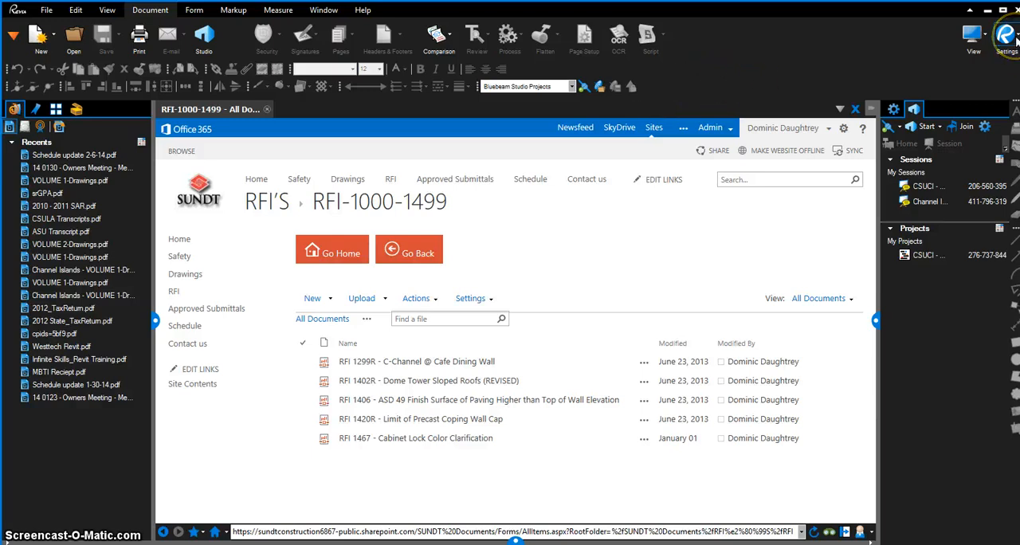
Open Preferences from Settings and show the File Access page
left_click(1005, 36)
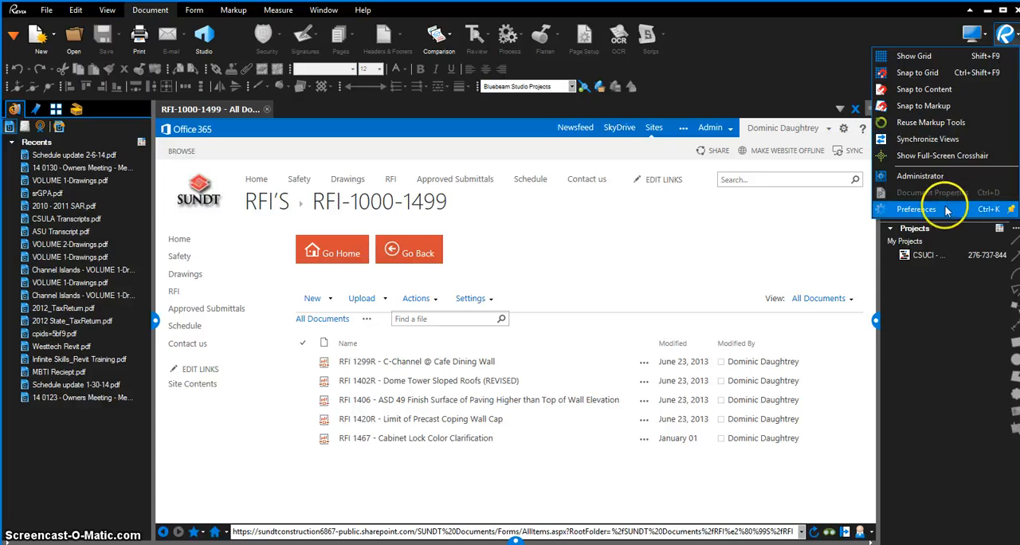
left_click(916, 209)
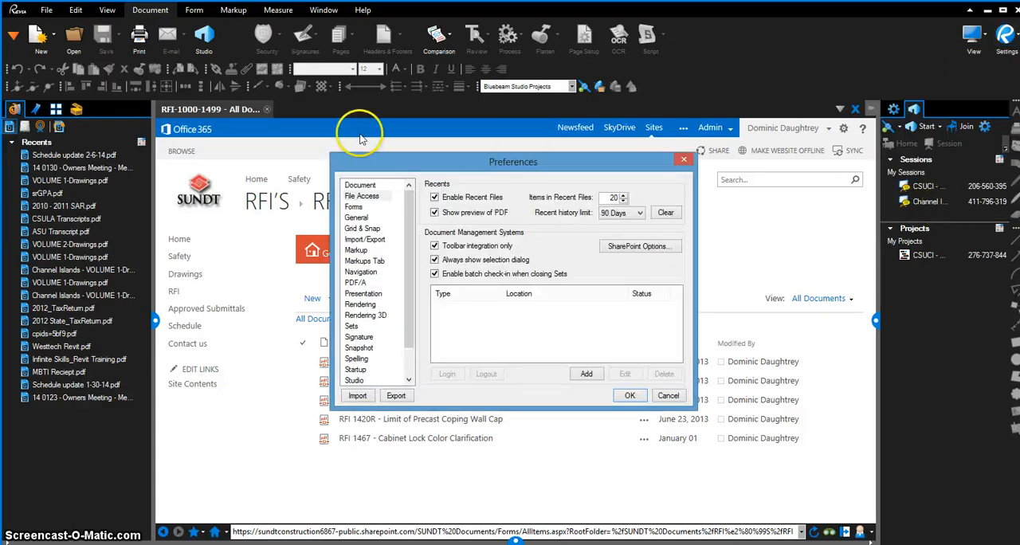
mouse_move(580, 189)
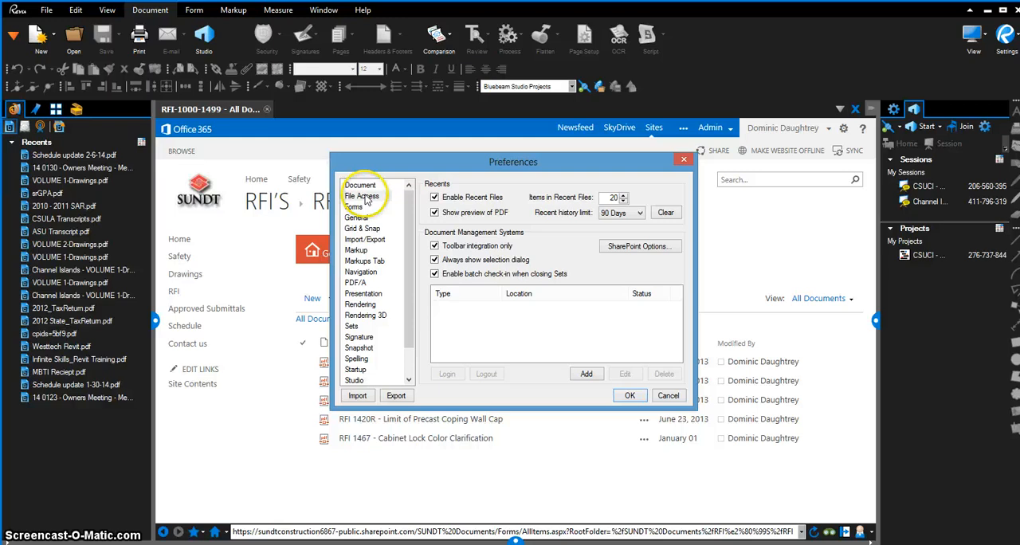
left_click(362, 196)
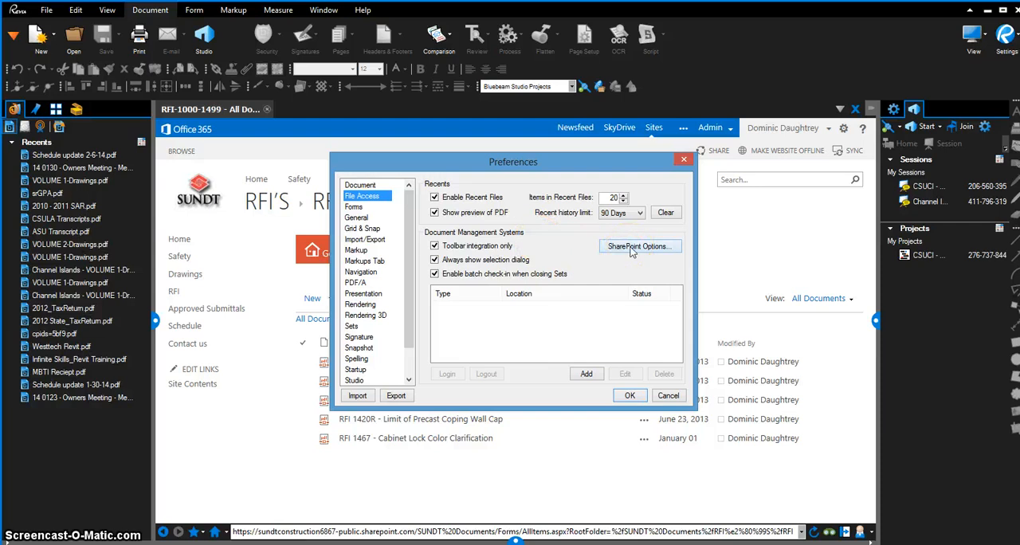
Turn off Prompt for checkin comments in SharePoint Options and confirm
left_click(638, 245)
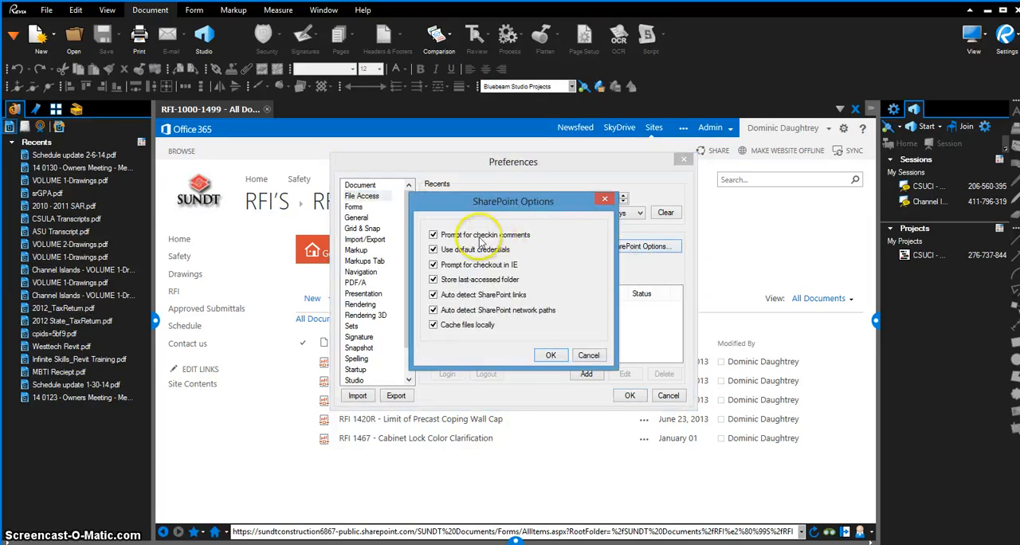
mouse_move(524, 241)
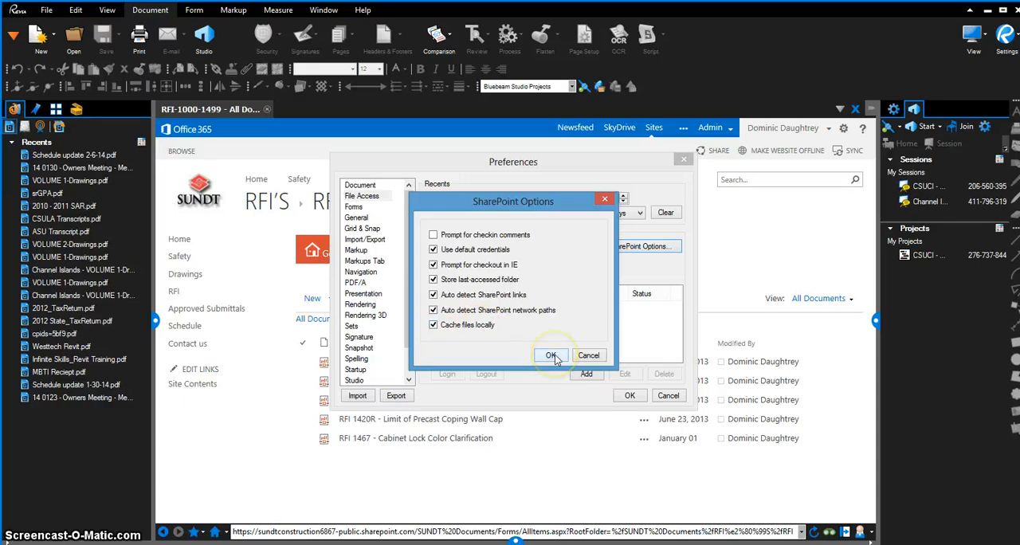
left_click(551, 356)
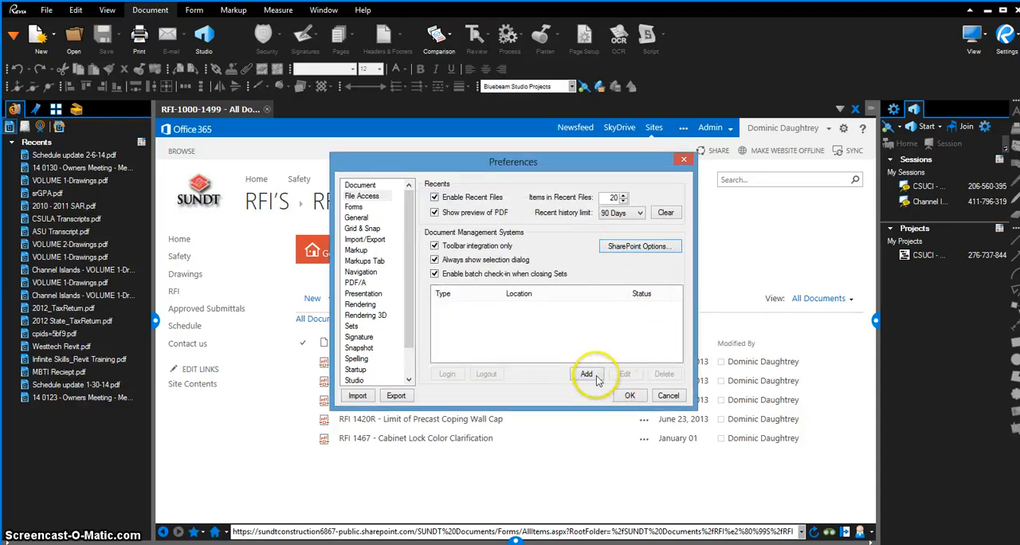
mouse_move(593, 379)
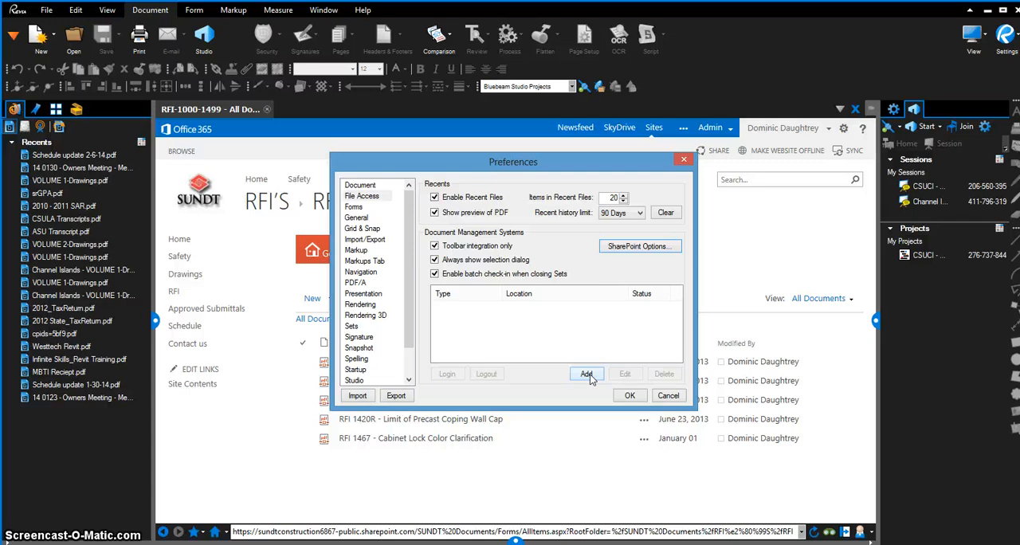
Add a new Document Management System entry under File Access
left_click(587, 374)
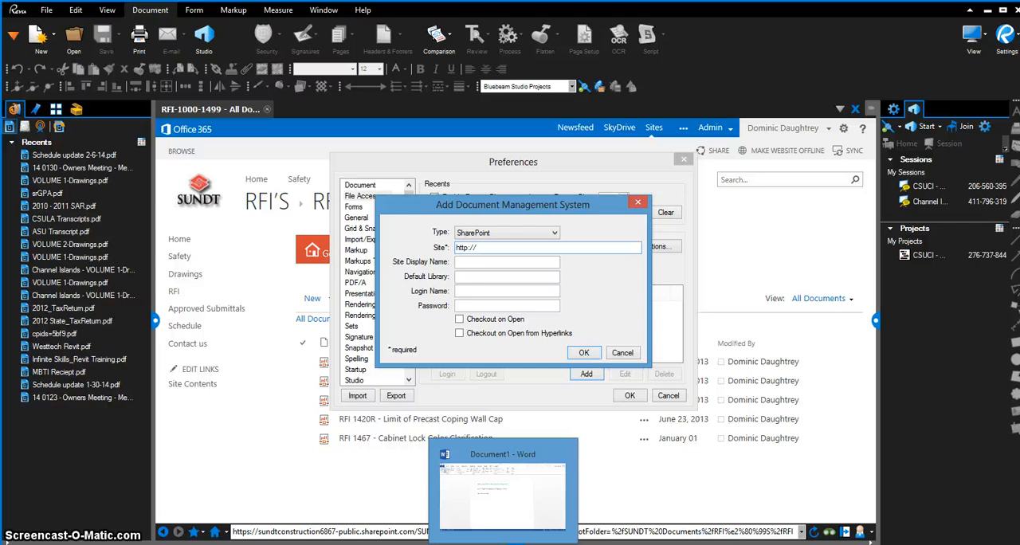
Paste the site URL, name it 'Aztec Center - ShareBeam Site', library 'SUNDT Documents'
left_click(502, 486)
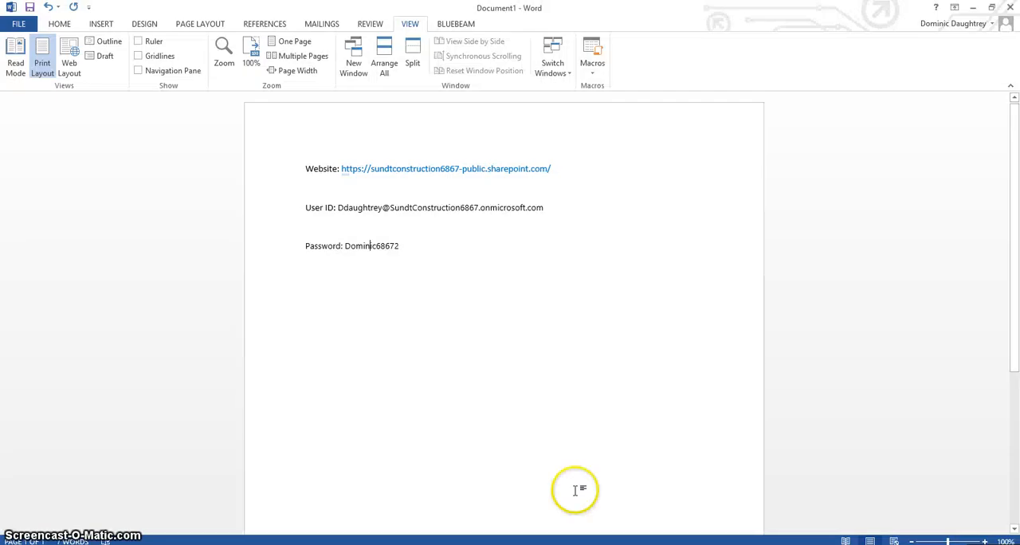
mouse_move(353, 168)
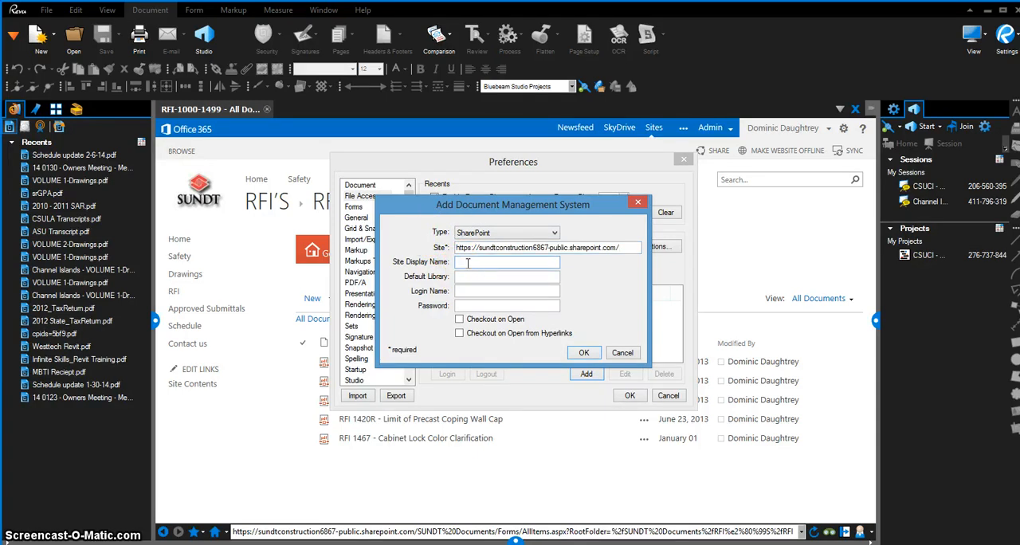
type("Aztec Center - Shareb")
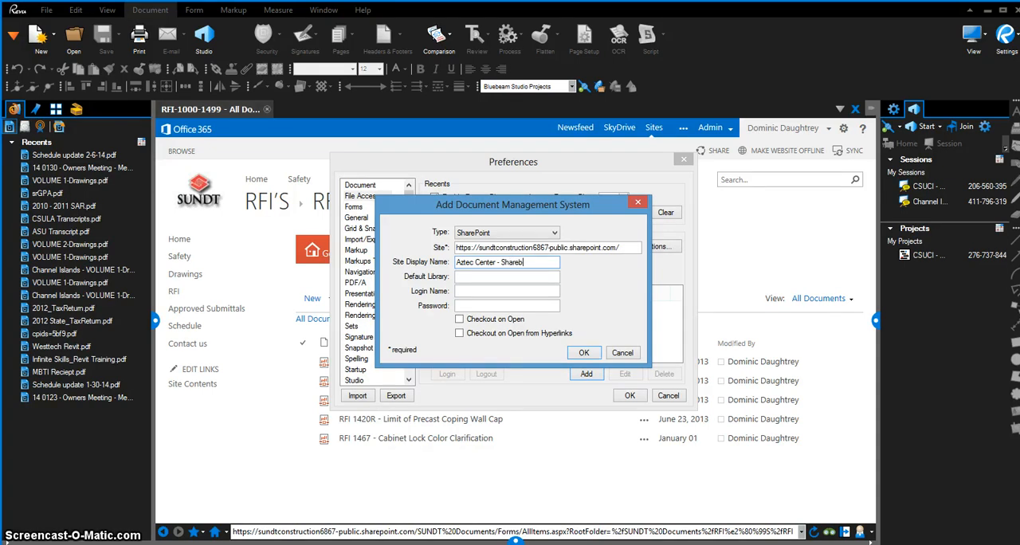
type("Beam Site")
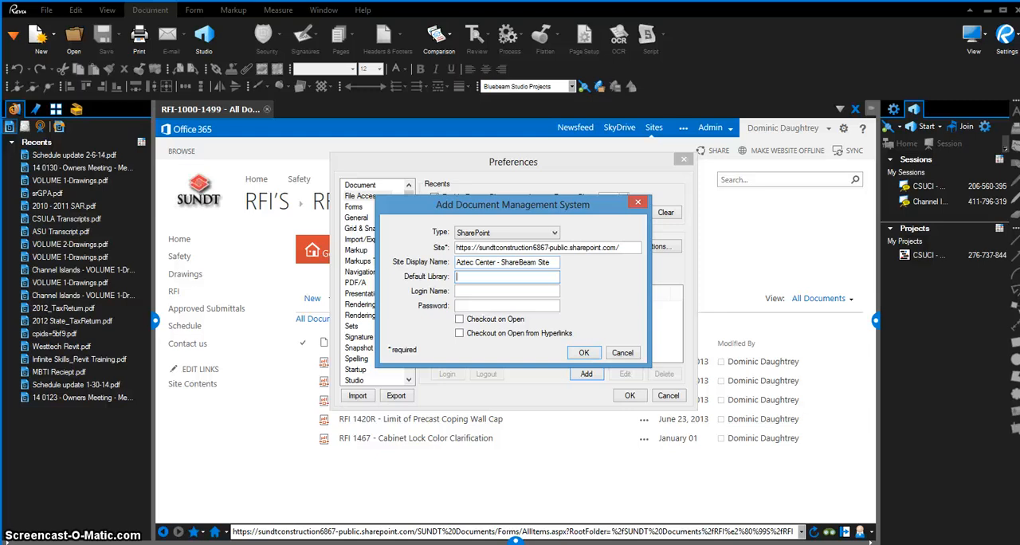
type("SUNDT")
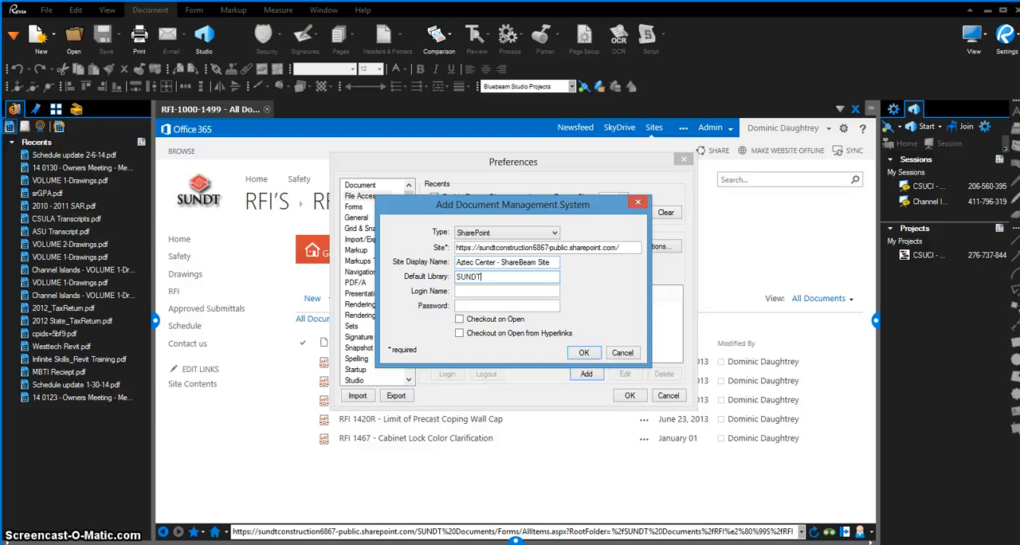
type("Documents")
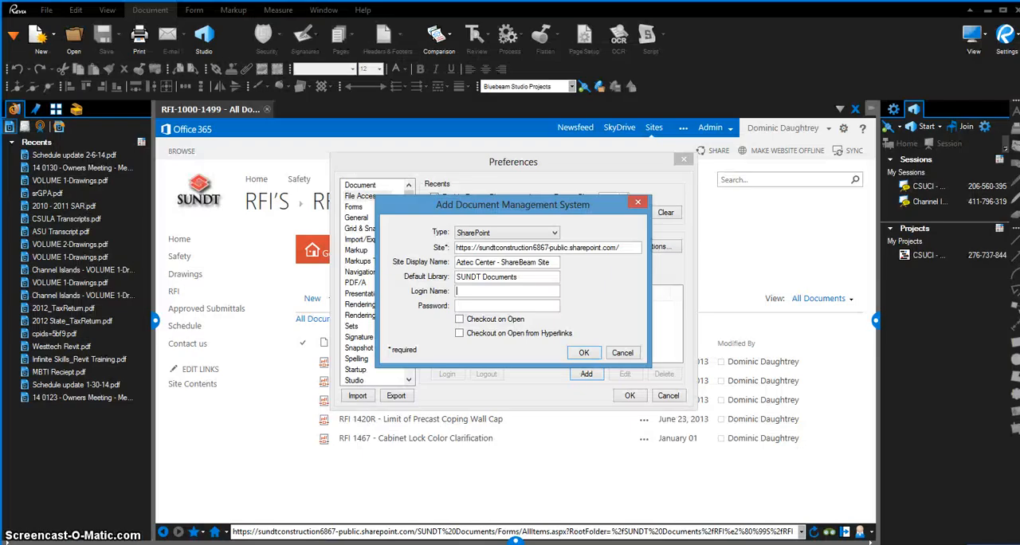
left_click(507, 291)
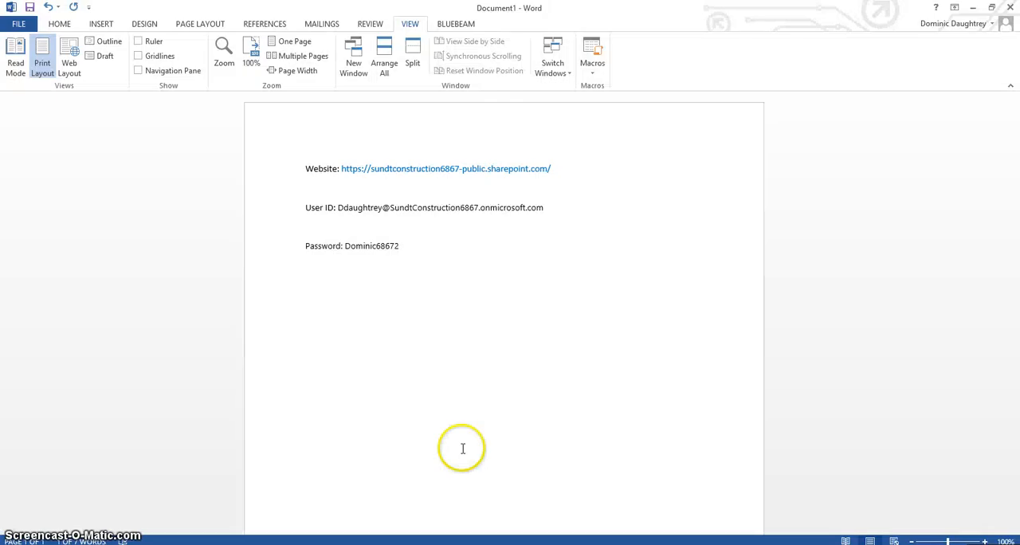
Copy the login details from the Word notes into the connection form
double_click(371, 245)
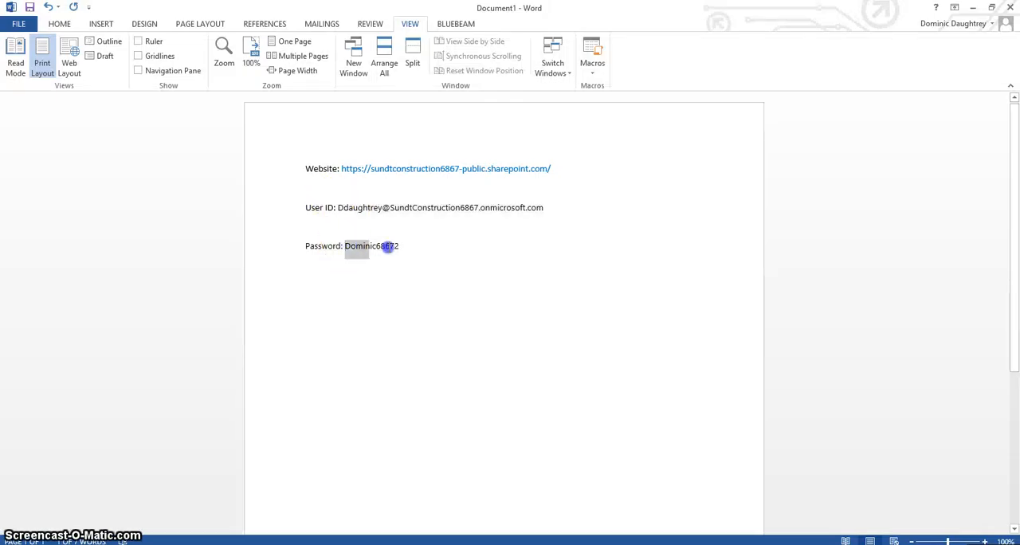
key("Delete")
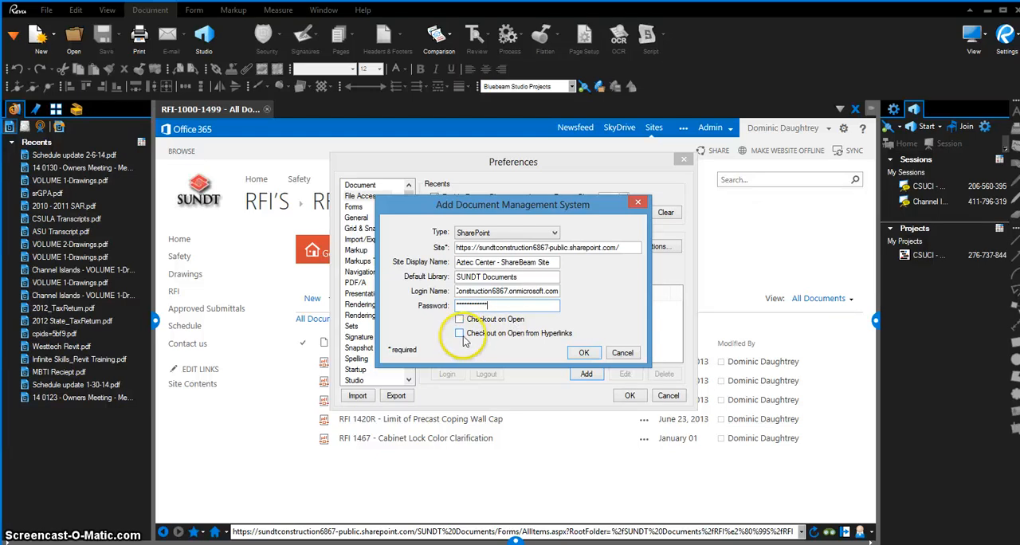
Enable Checkout on Open from Hyperlinks, save the connection, and log in
left_click(459, 333)
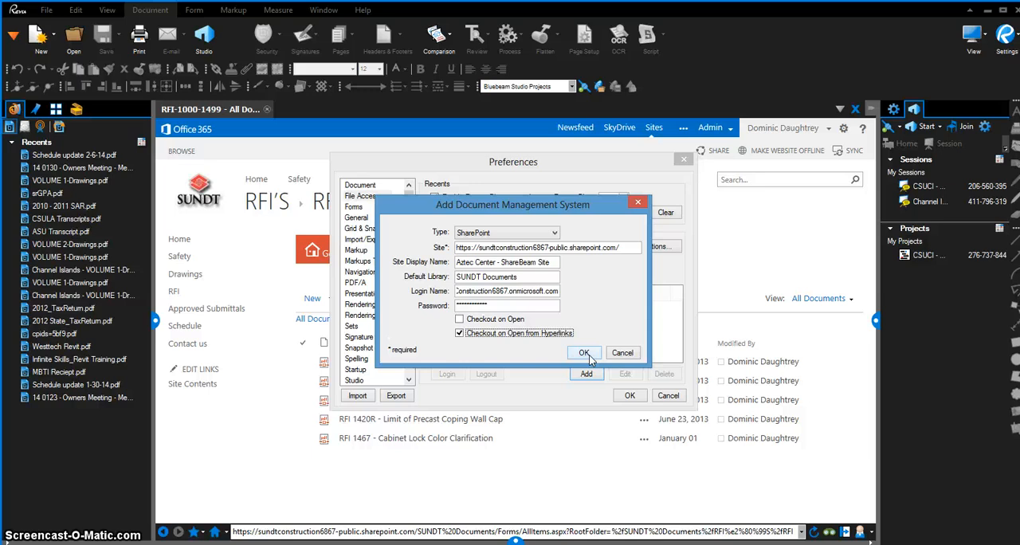
left_click(584, 353)
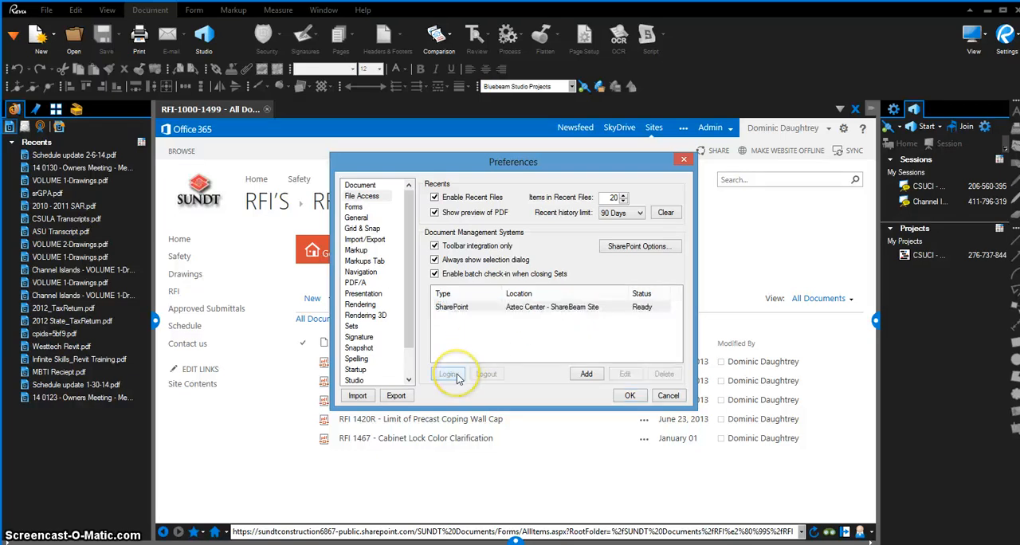
left_click(449, 374)
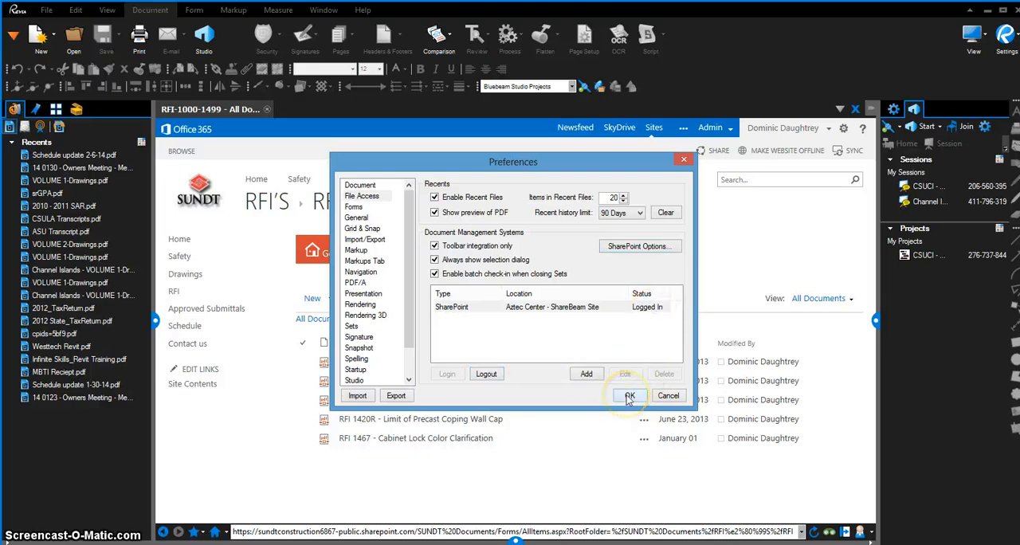
Close Preferences and pick SP Aztec Center - ShareBeam from the DMS dropdown
left_click(629, 396)
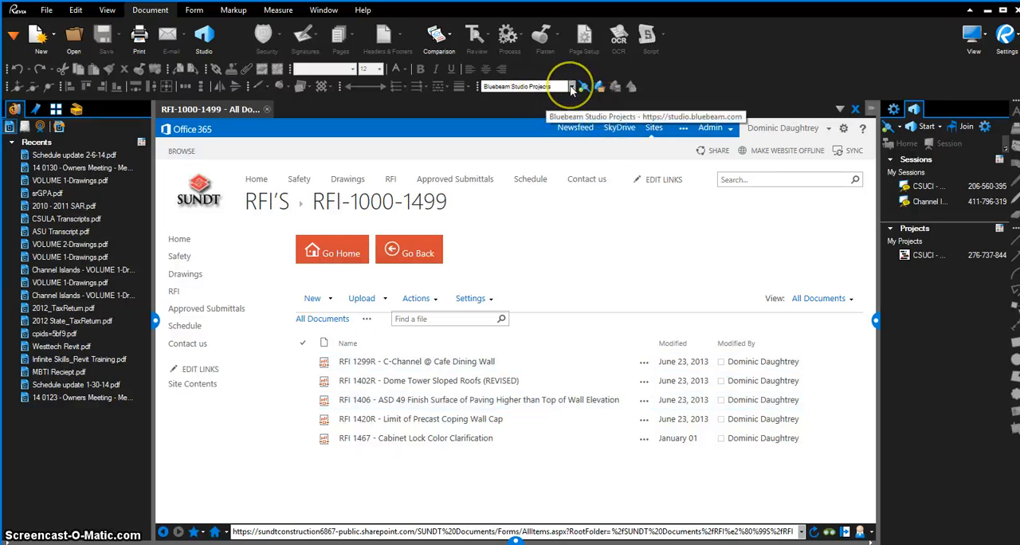
left_click(582, 86)
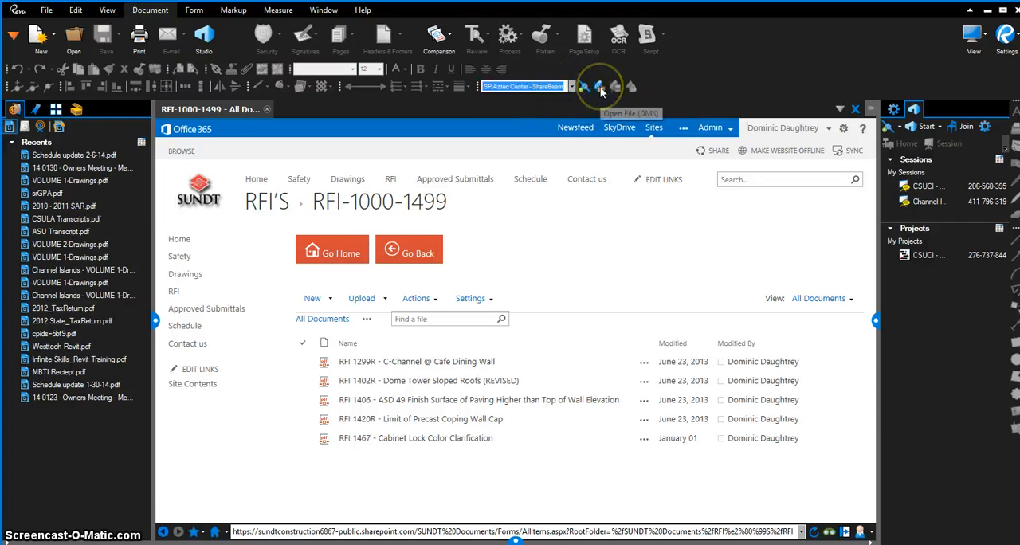
Open the Access Control transmittal from APPROVED SUBMITTALS > BERG ELECTRIC via DMS
left_click(600, 86)
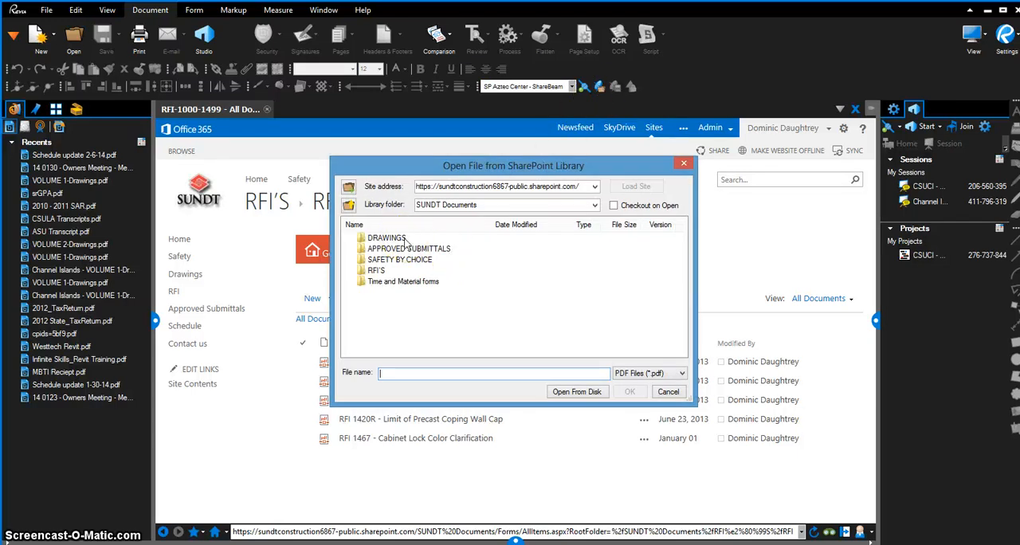
mouse_move(466, 251)
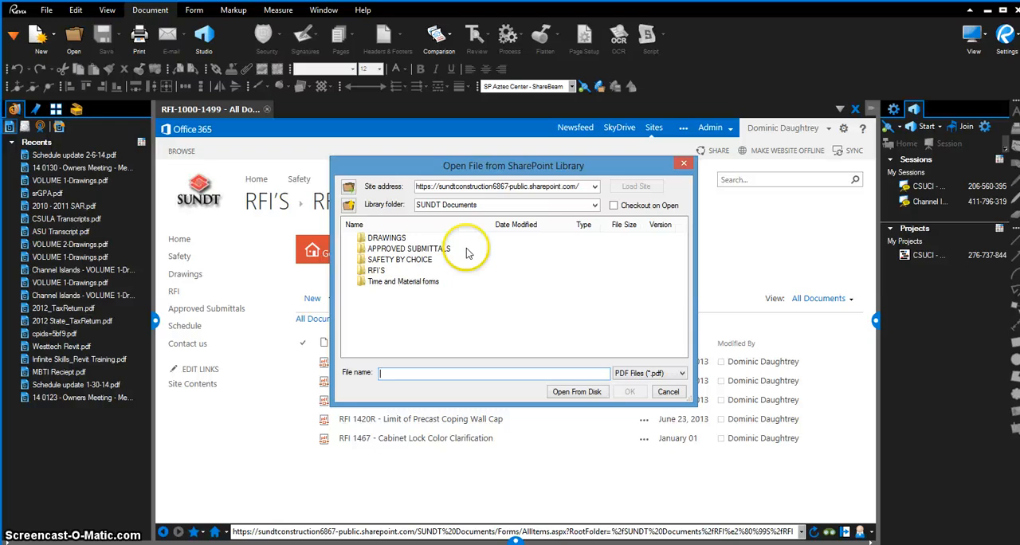
double_click(408, 248)
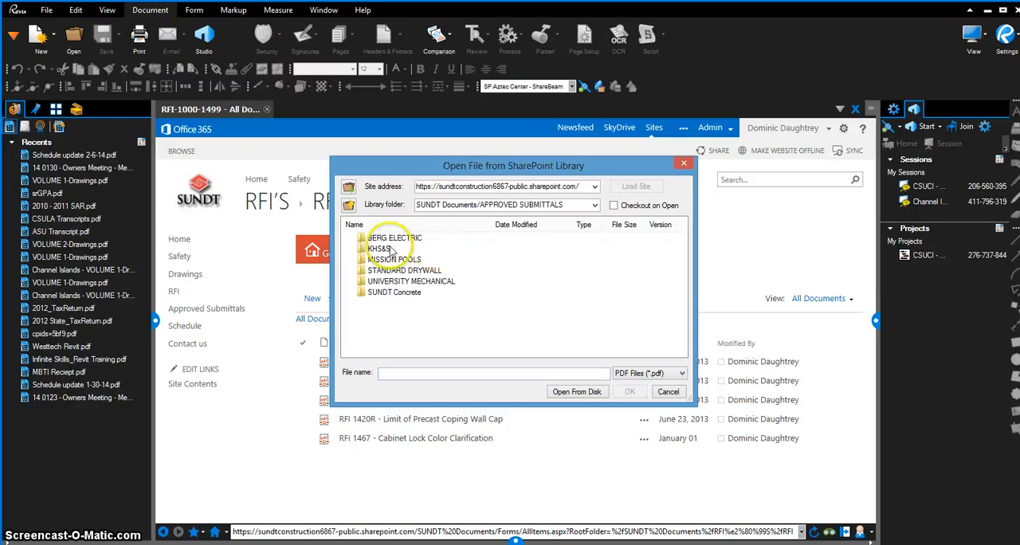
double_click(394, 238)
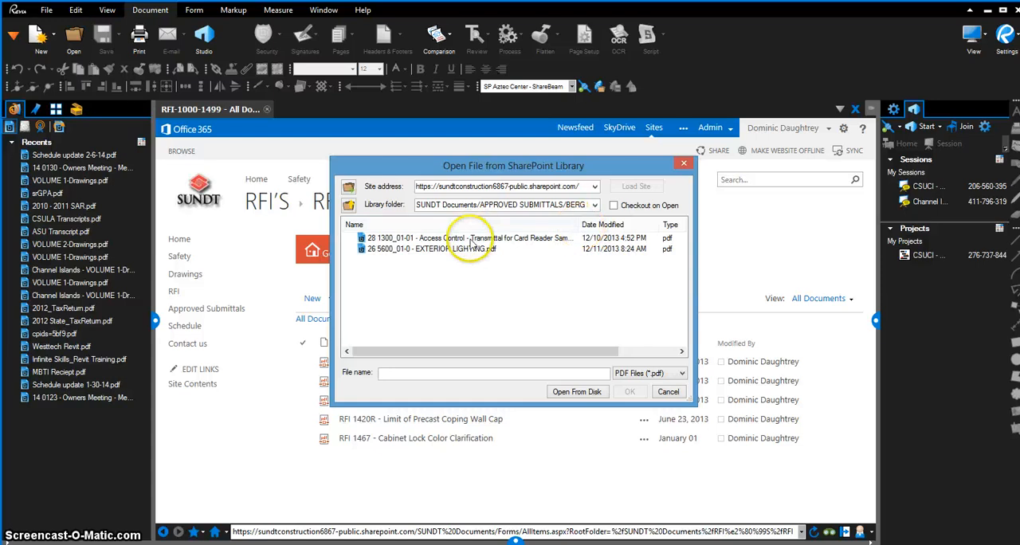
left_click(468, 237)
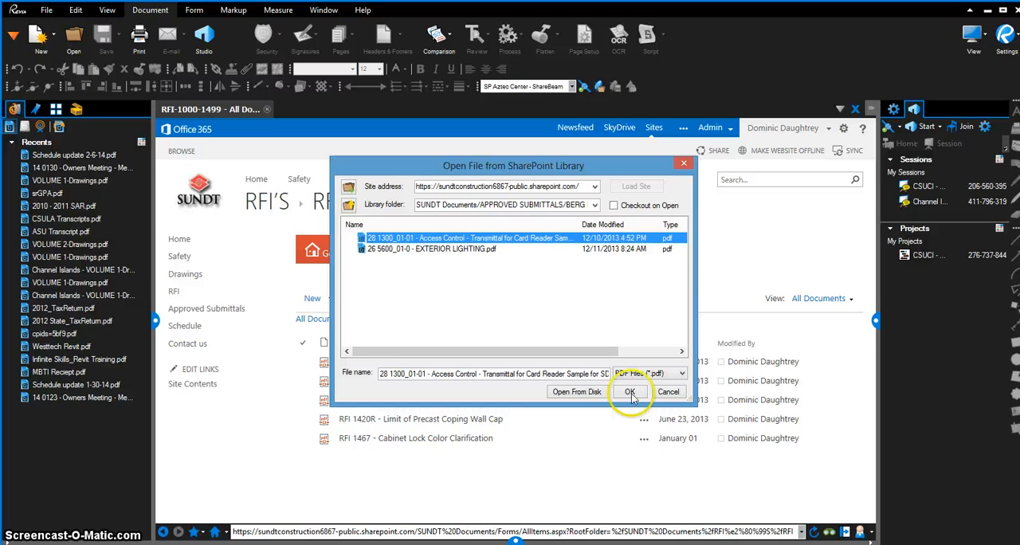
left_click(630, 391)
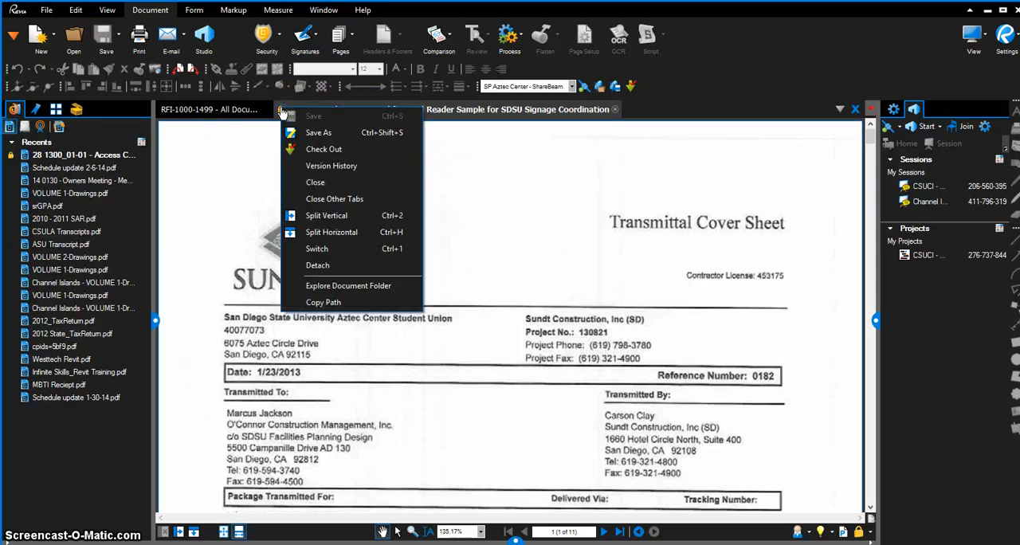
mouse_move(318, 132)
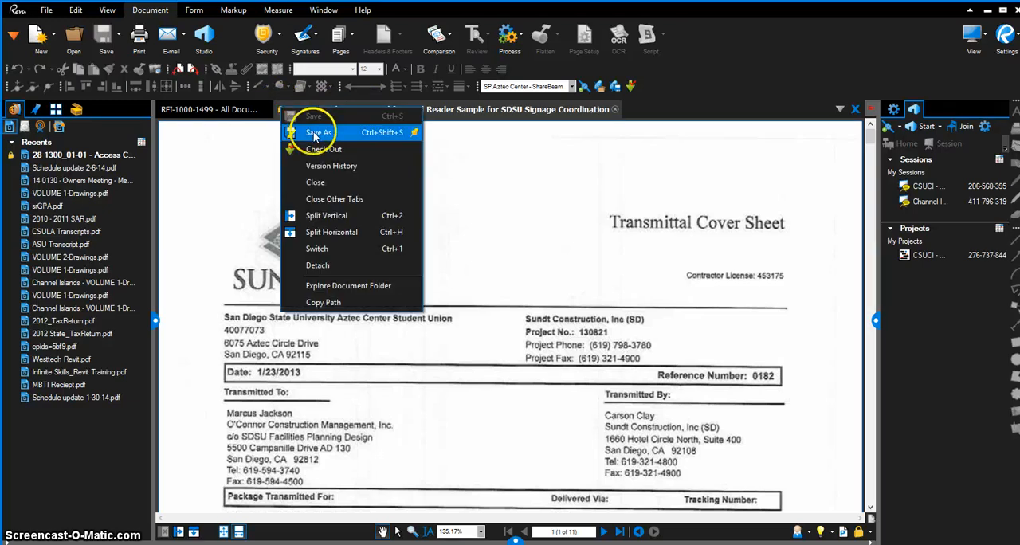
mouse_move(331, 166)
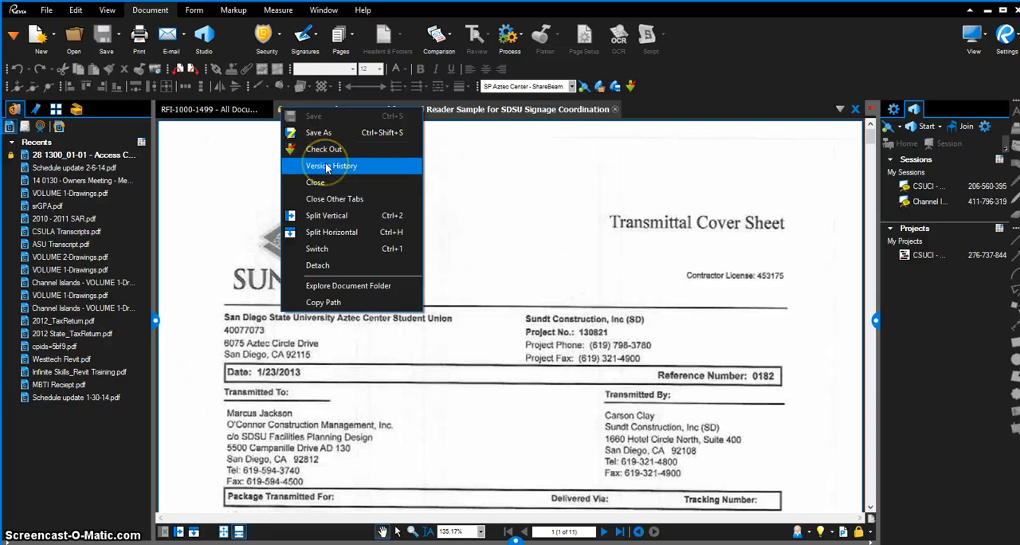
left_click(331, 166)
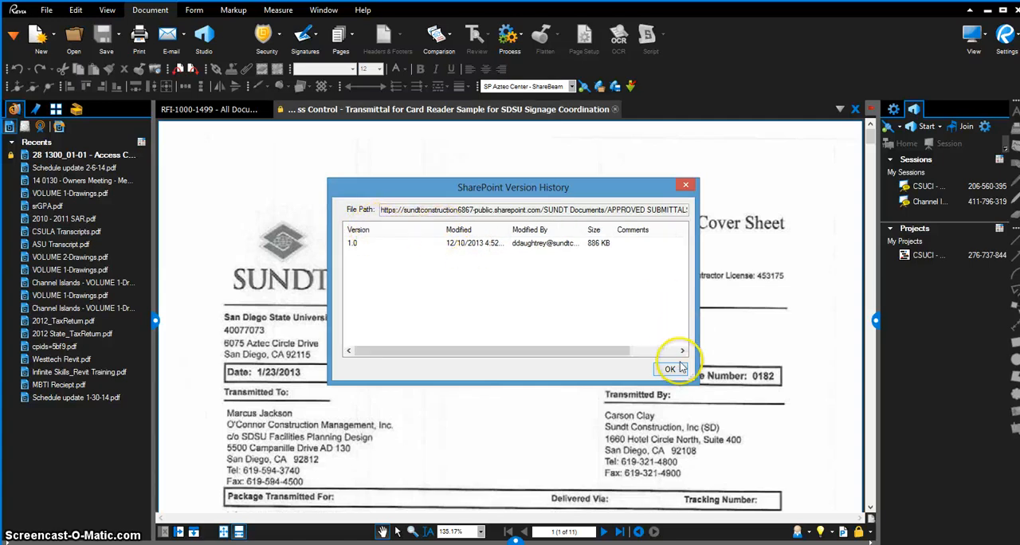
left_click(670, 368)
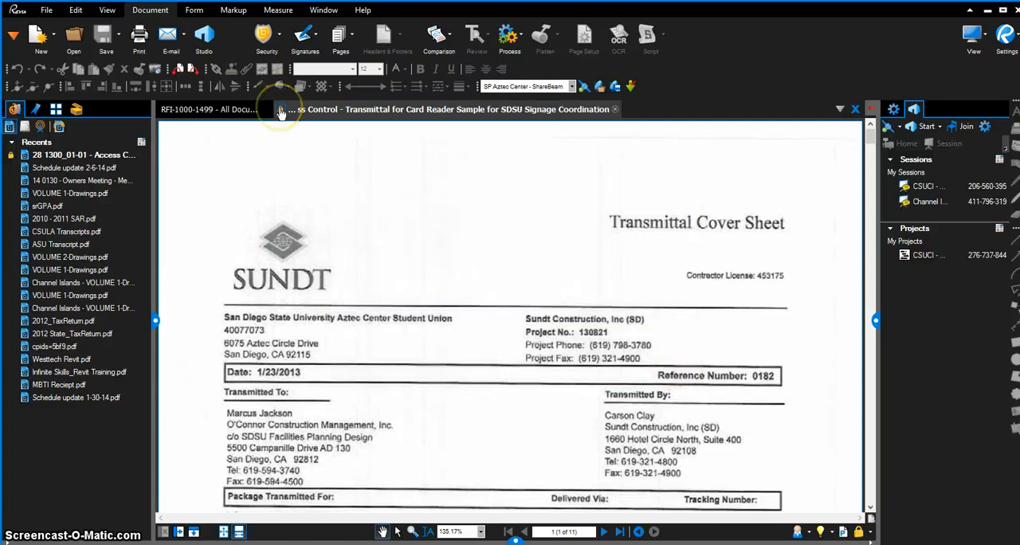
Check out the transmittal from the document tab menu, then check it back in
right_click(281, 114)
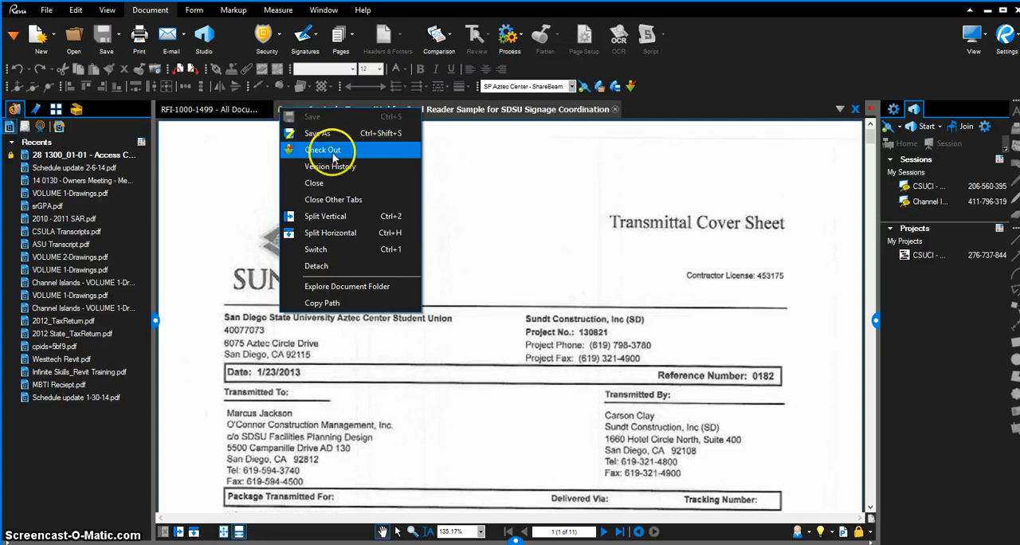
left_click(323, 150)
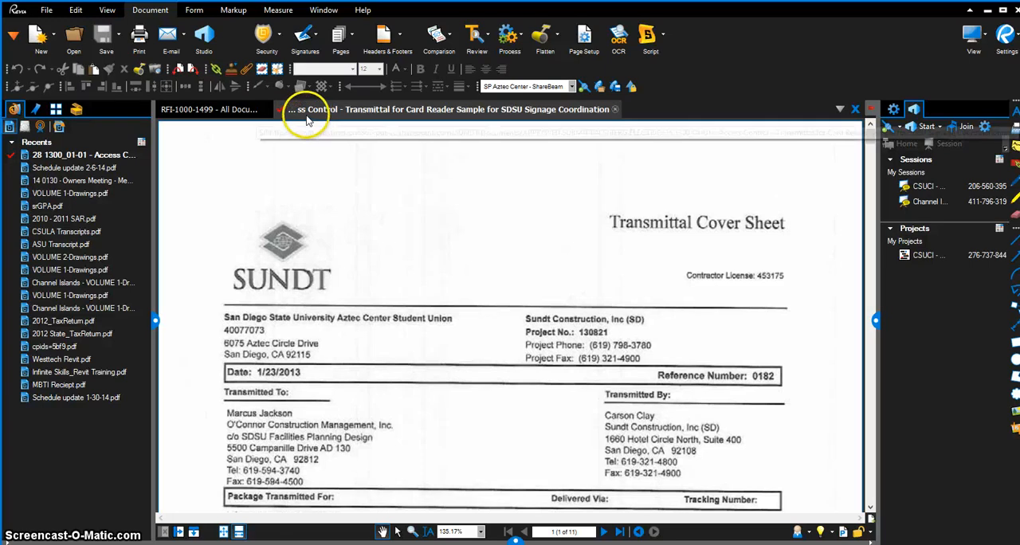
mouse_move(306, 109)
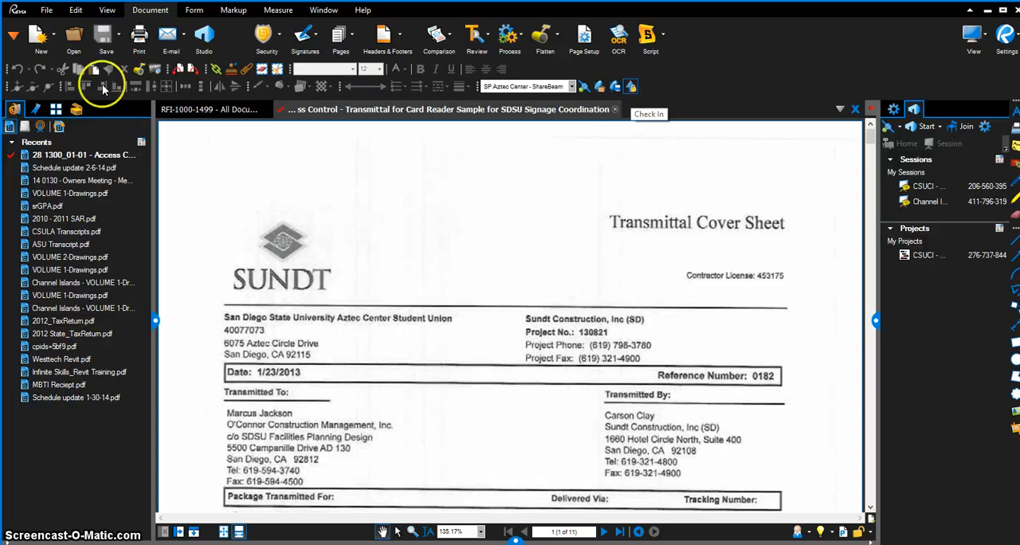
left_click(648, 113)
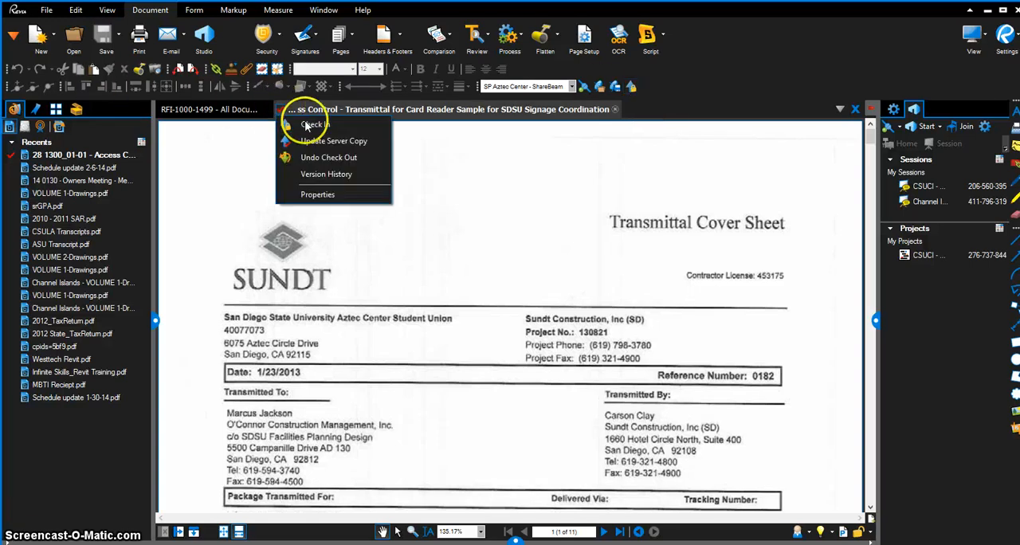
left_click(314, 124)
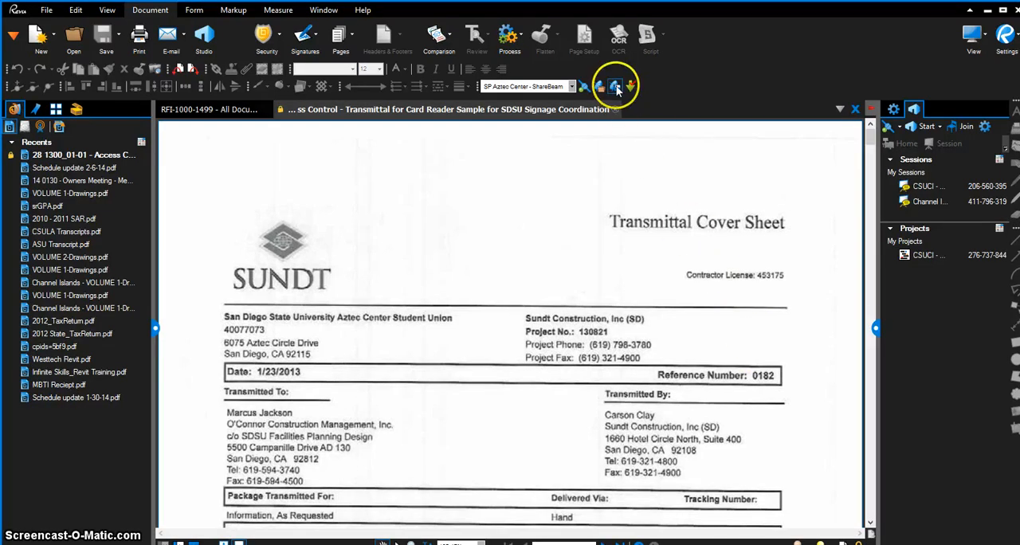
mouse_move(615, 86)
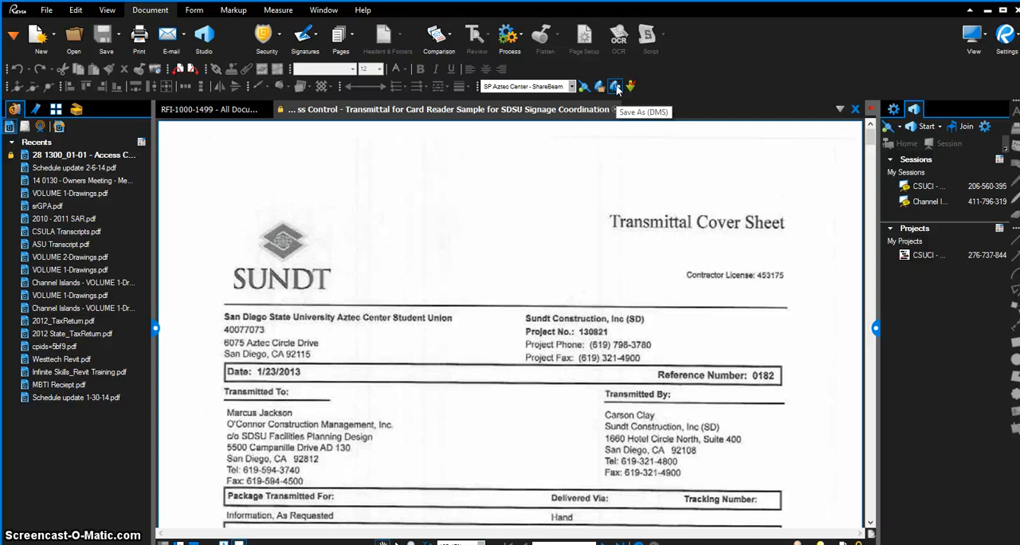
left_click(614, 86)
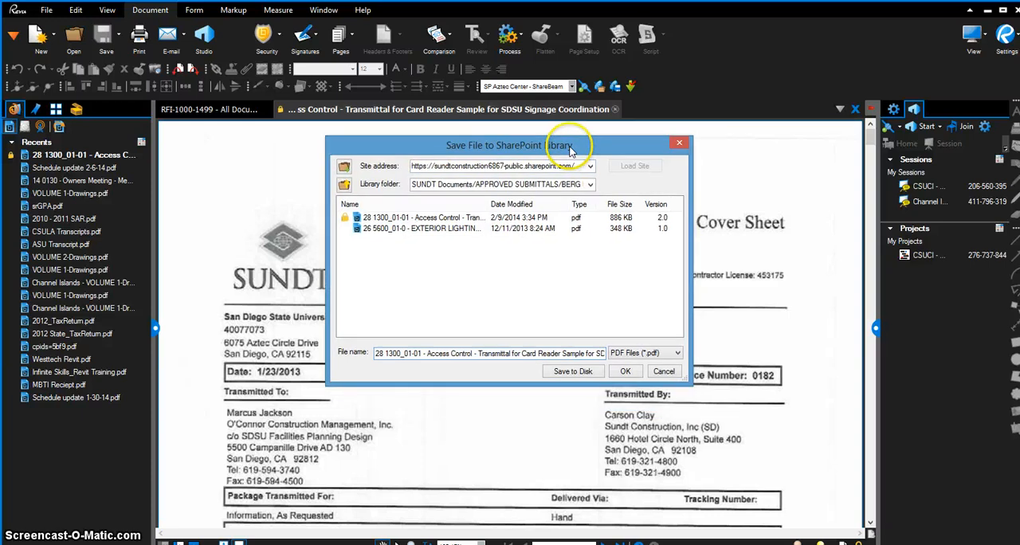
left_click(344, 184)
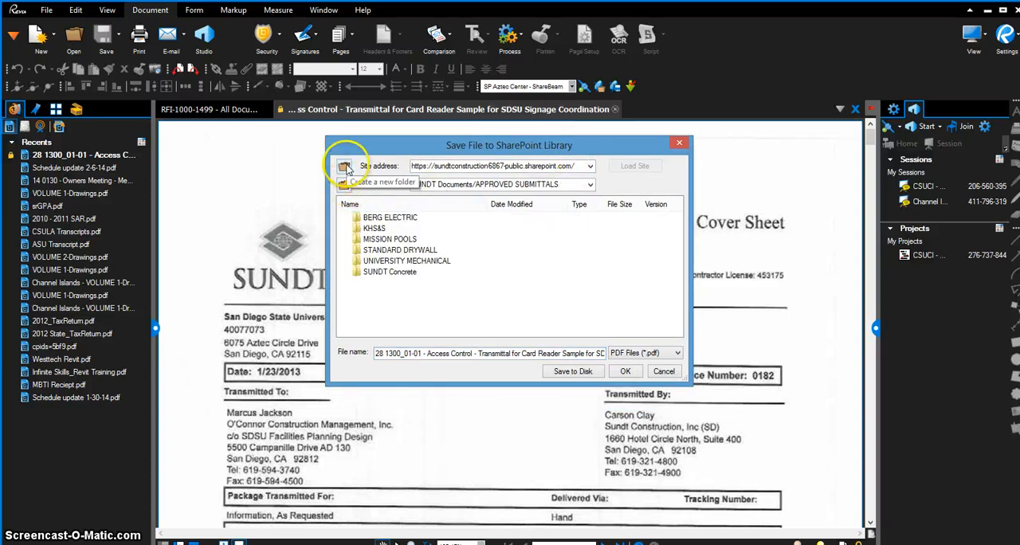
left_click(345, 169)
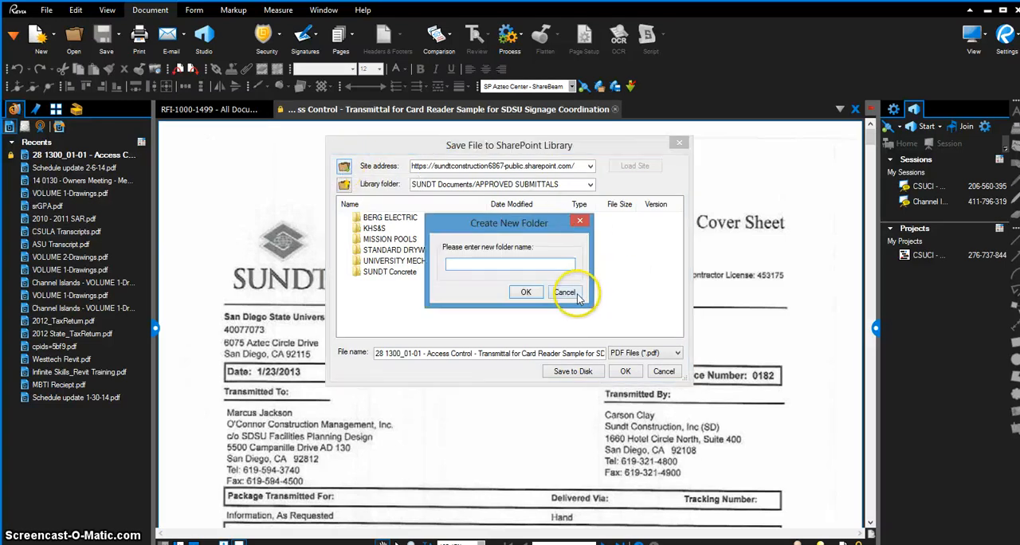
left_click(564, 293)
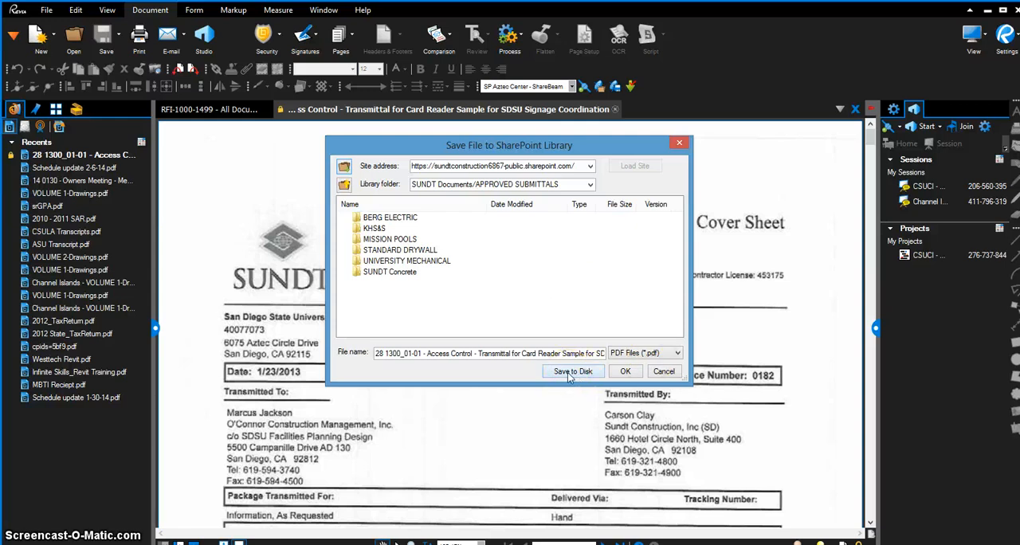
mouse_move(569, 375)
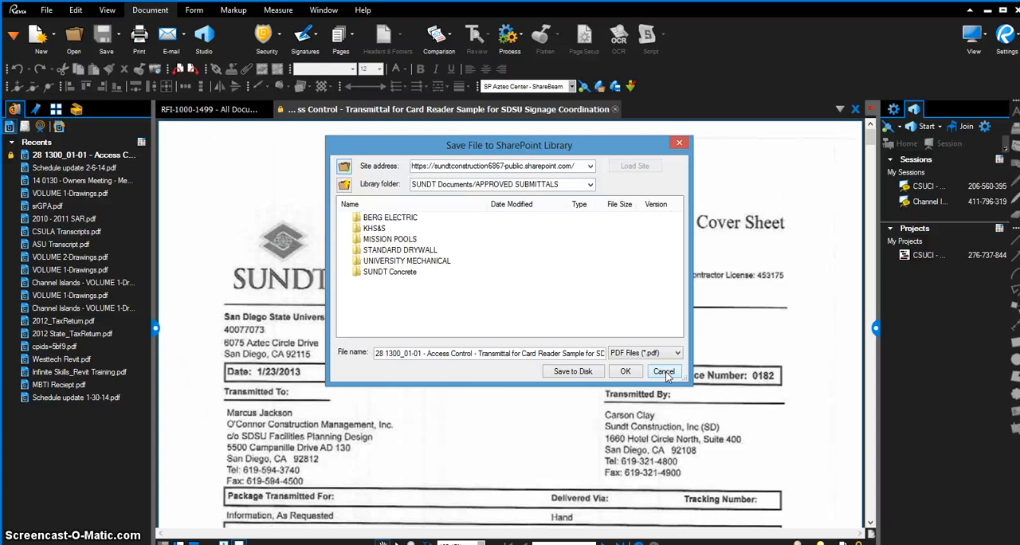
left_click(663, 371)
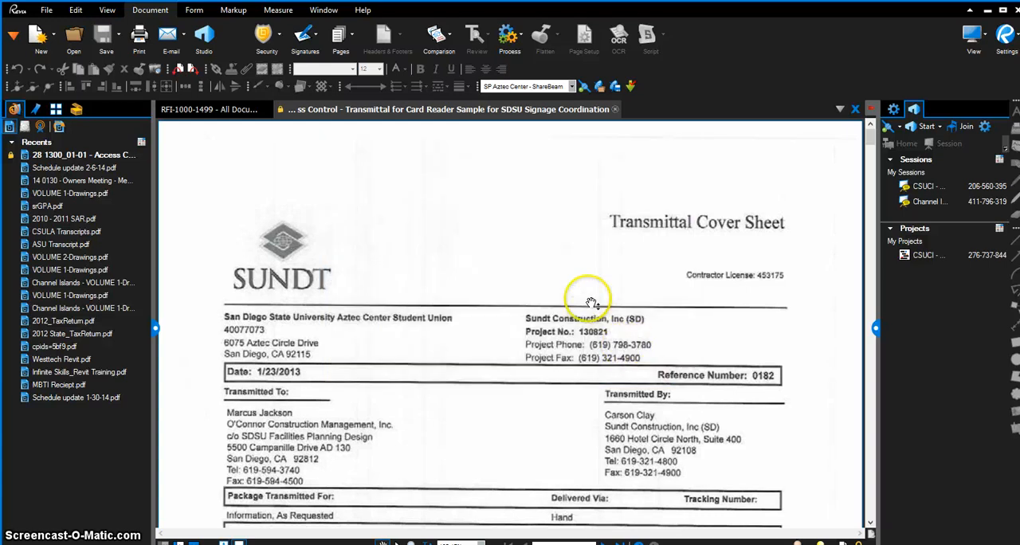